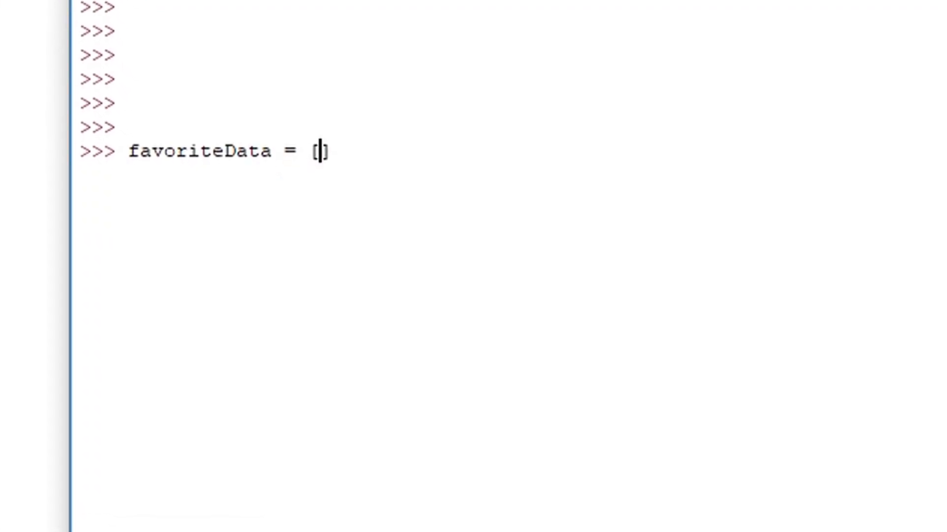
Define favoriteData = [100, 60, 70, 80, 20, 80] and look up index 0, returning 100.
text(100)
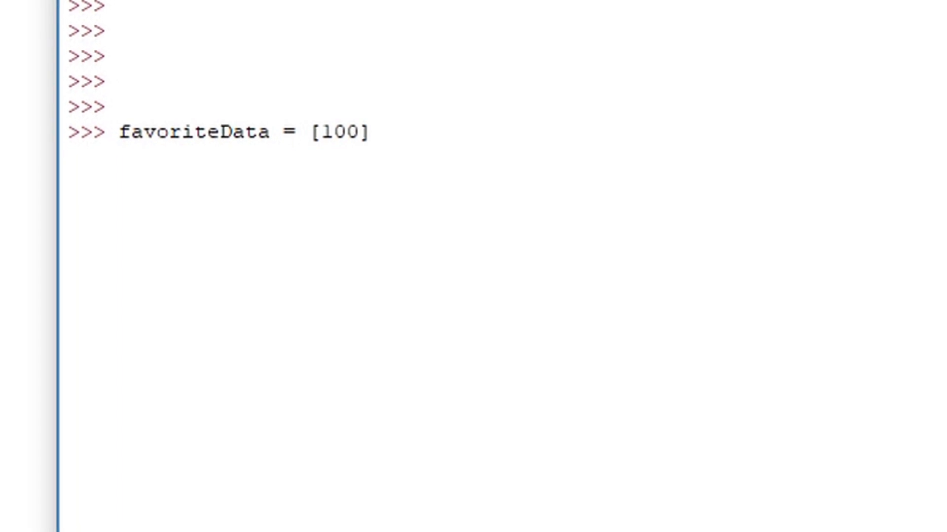
text(,)
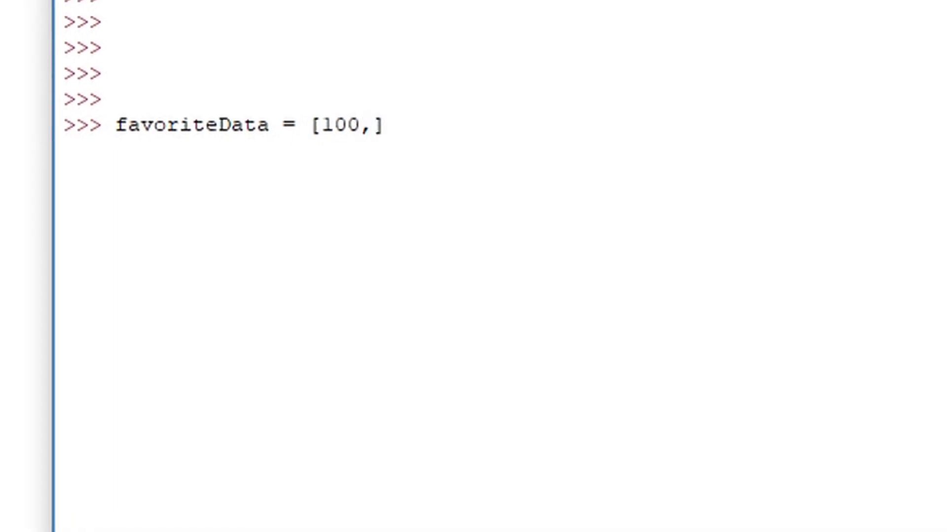
text(60,)
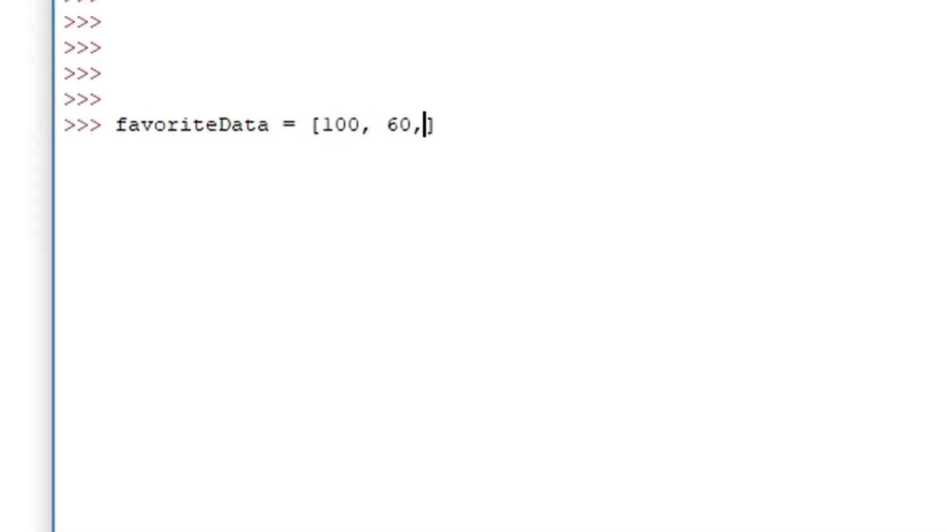
text(70,)
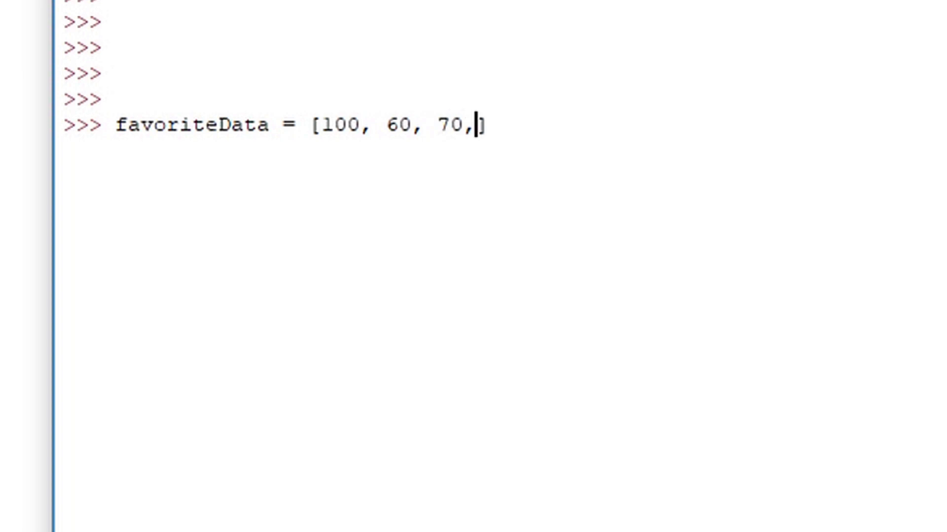
text(" ")
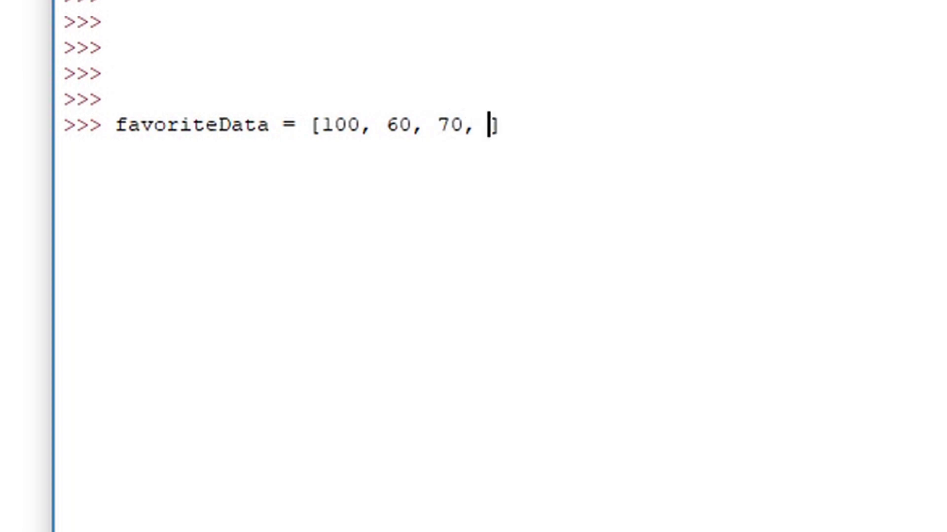
text(80,)
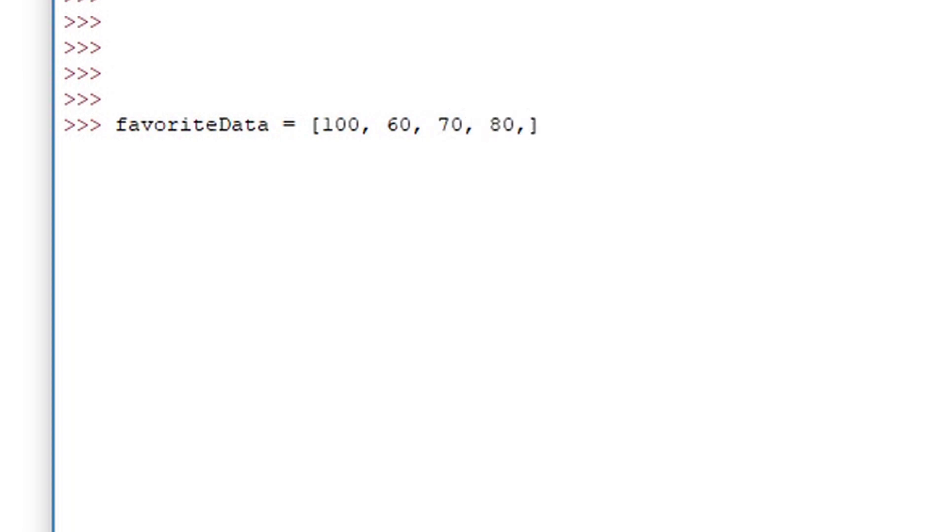
text(20)
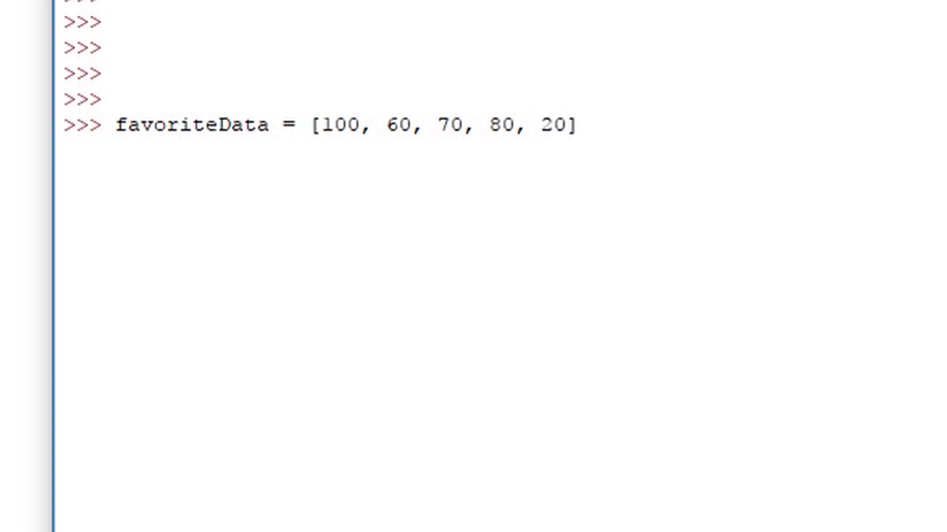
text(, 80)
text(favoriteData[0)
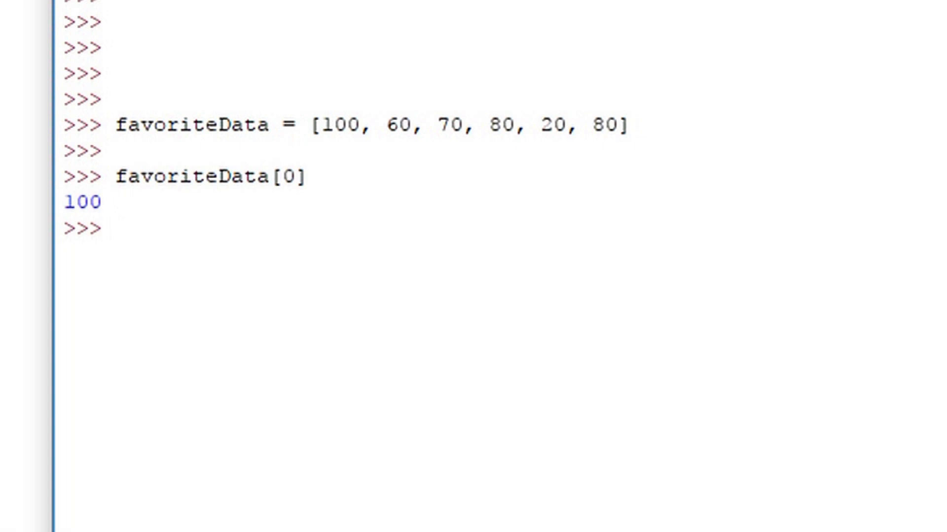
Recall the earlier lookup and index favoriteData at 3, 4 and 5, returning 80, 20 and 80.
text(favoriteData = [100, 60, 70, 80, 20, 80])
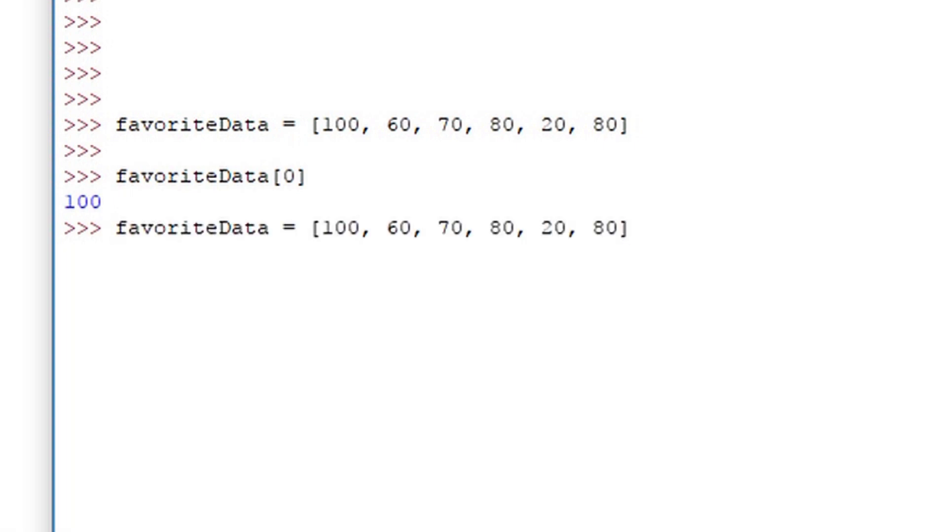
text(favoriteData[0])
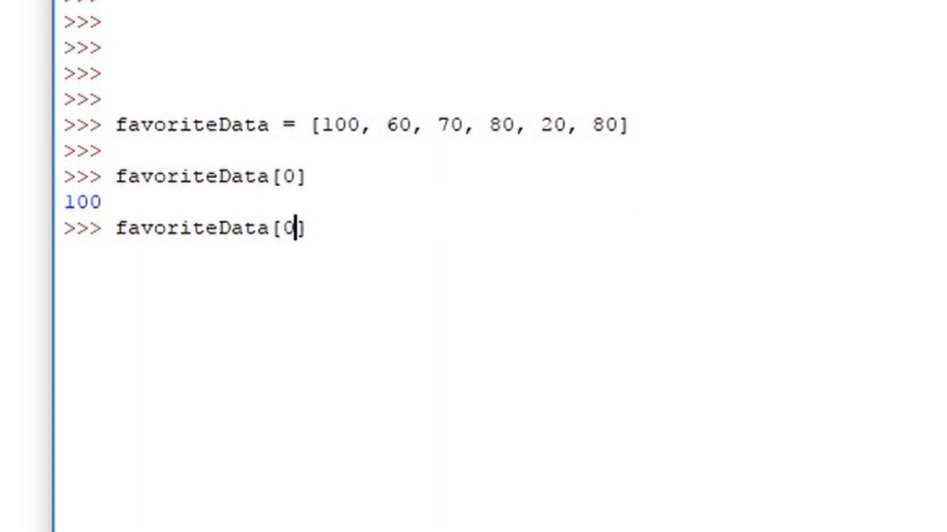
key(Backspace)
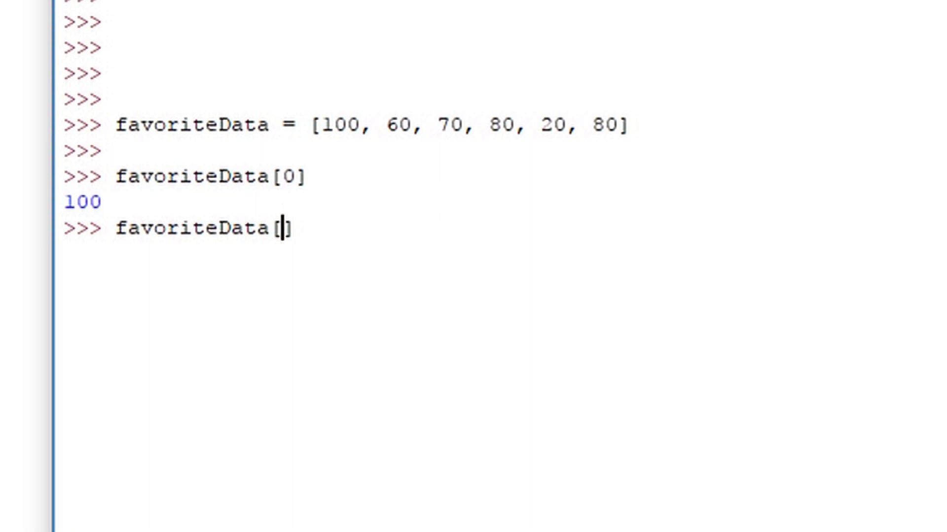
text(3)
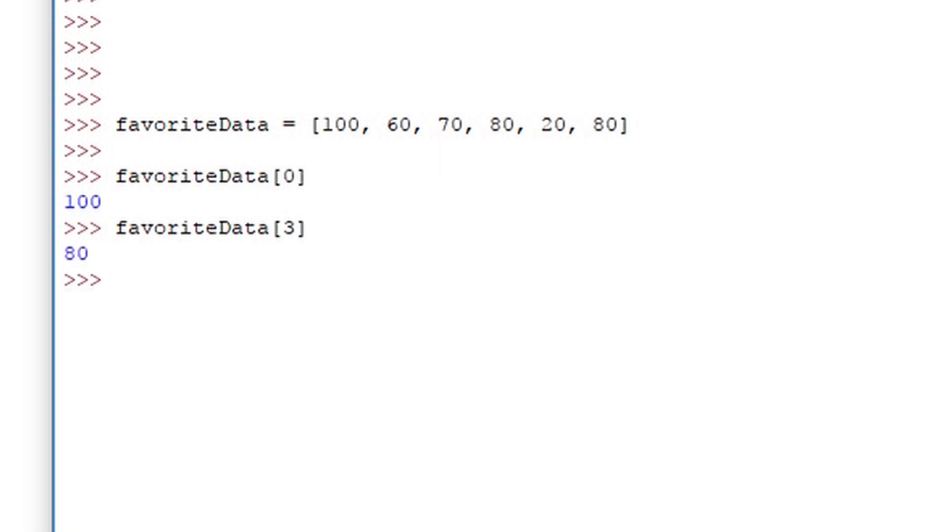
text(favoriteData = [100, 60, 70, 80, 20, 80])
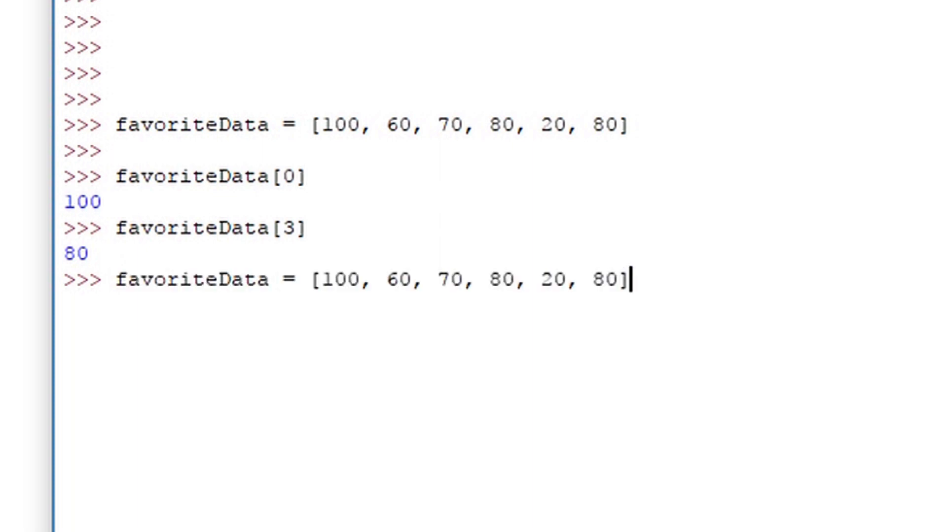
text(favoriteData[0])
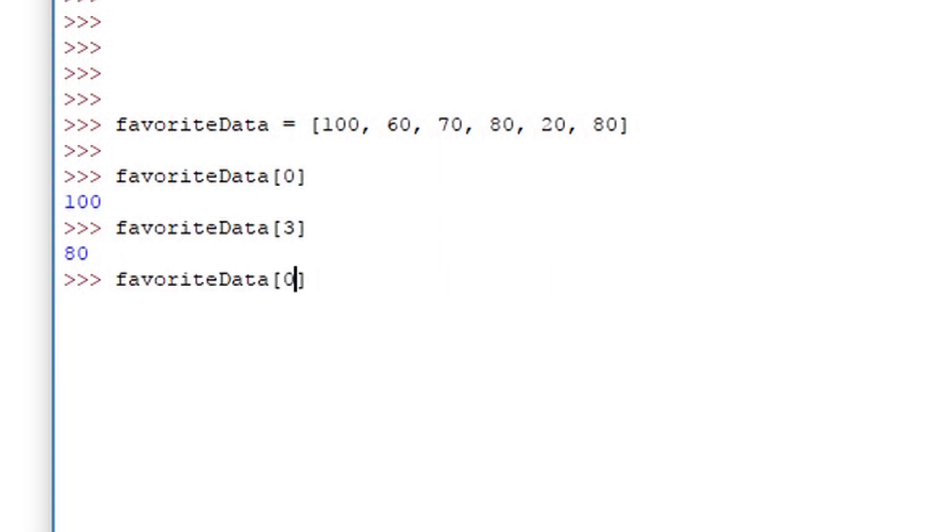
text(4)
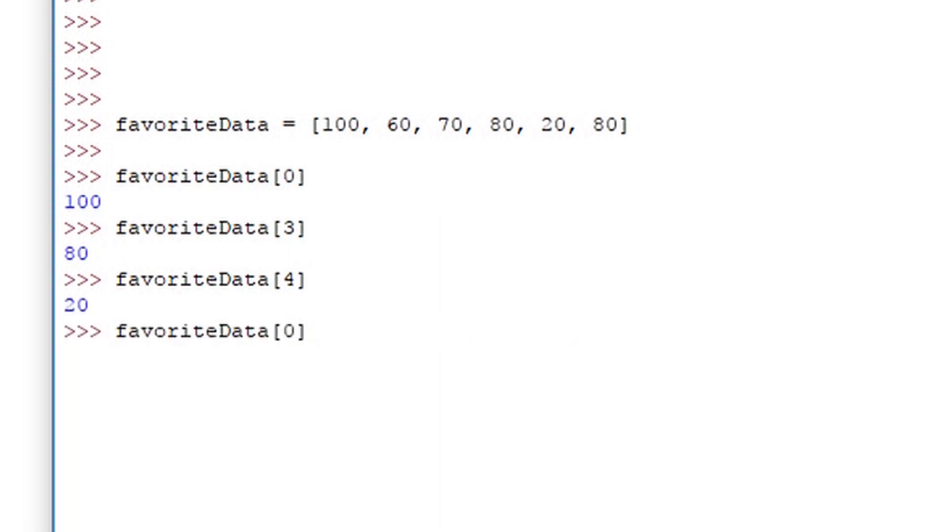
text(5)
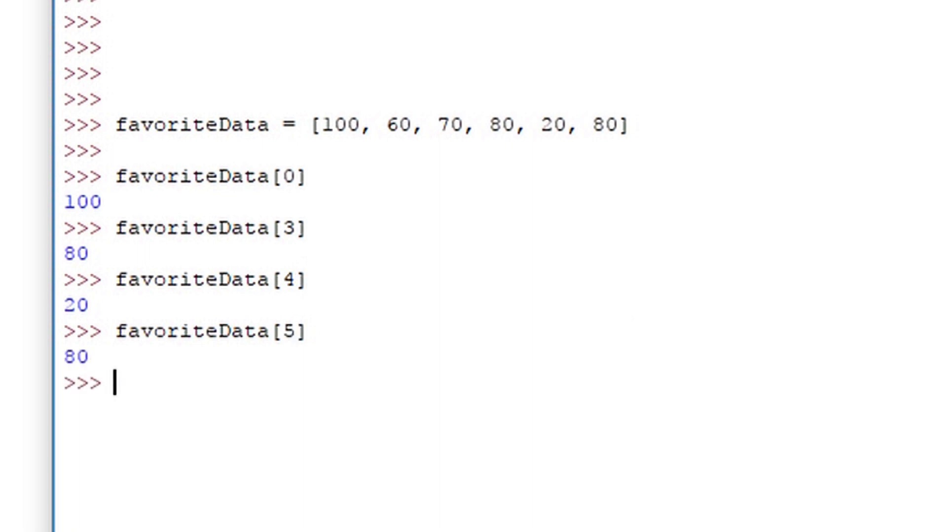
text(favoriteData[0])
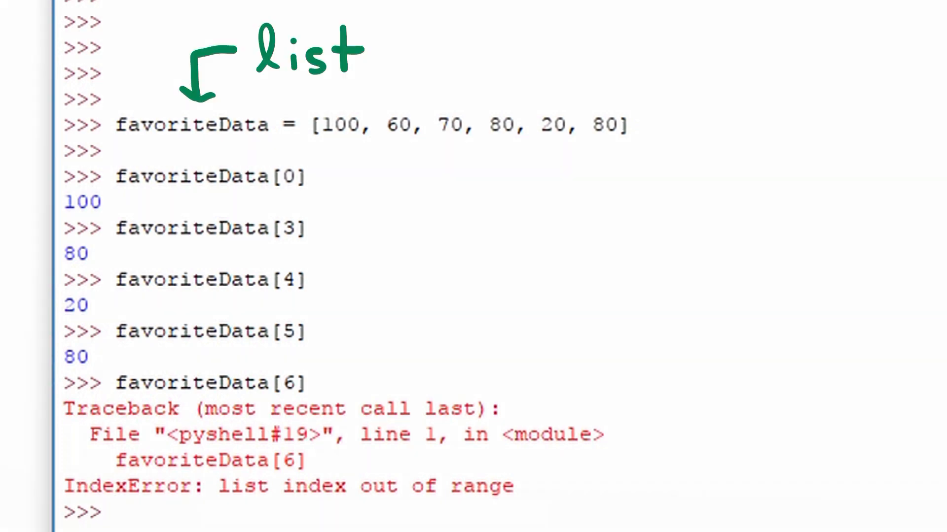
Show favoriteData[6] raising IndexError: list index out of range.
drag(295, 208, 339, 163)
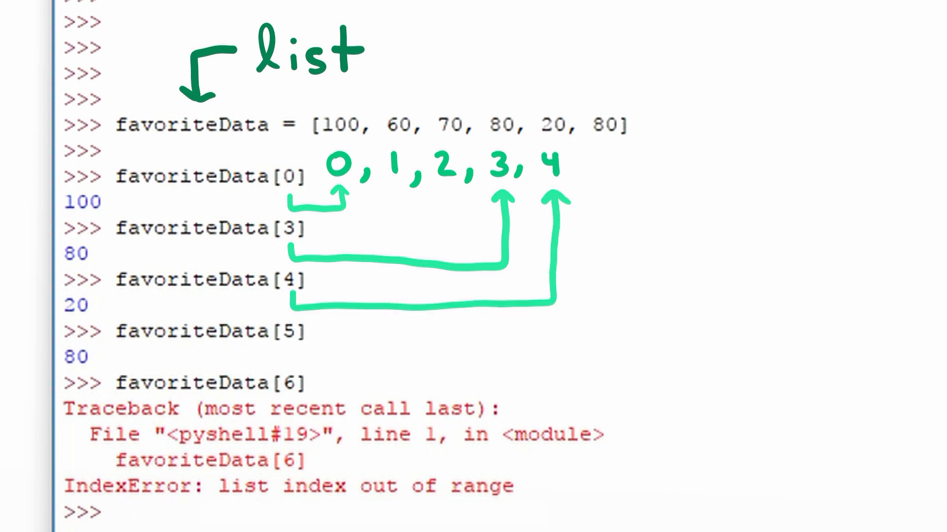
drag(290, 356, 592, 193)
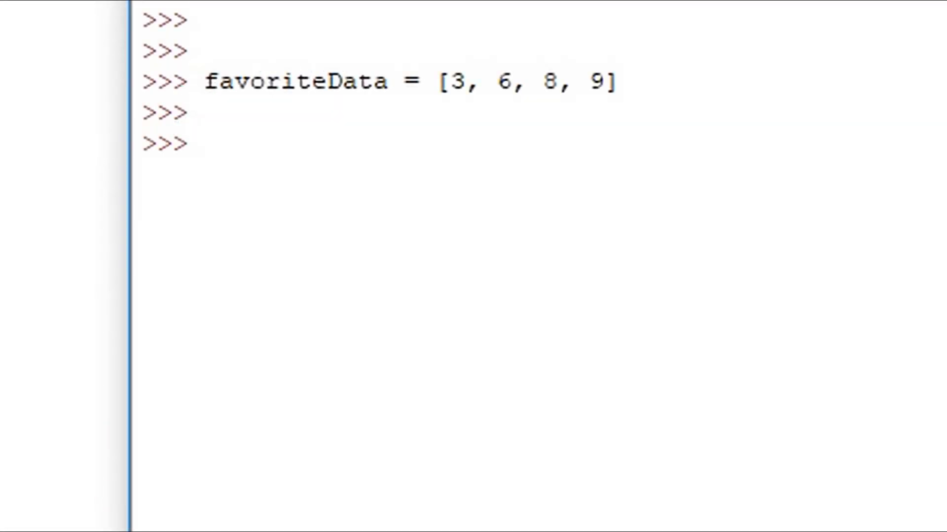
Look up favoriteData[-1] and favoriteData[-2], returning 9 and 8, then rerun [-1].
text(fa)
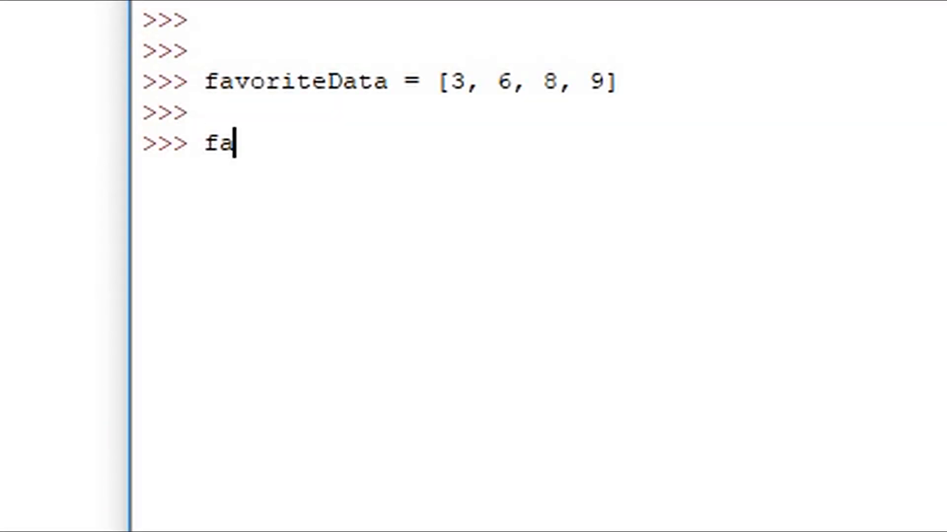
text(vor)
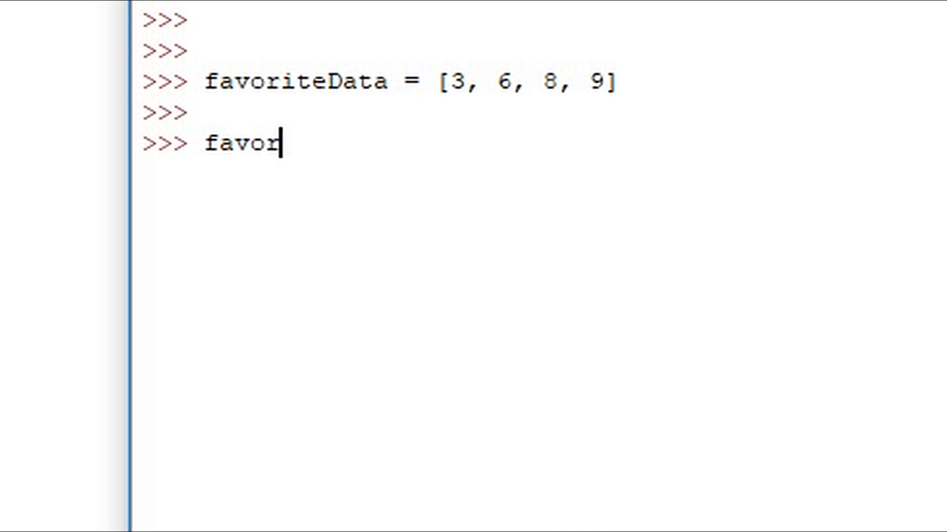
text(iteDa)
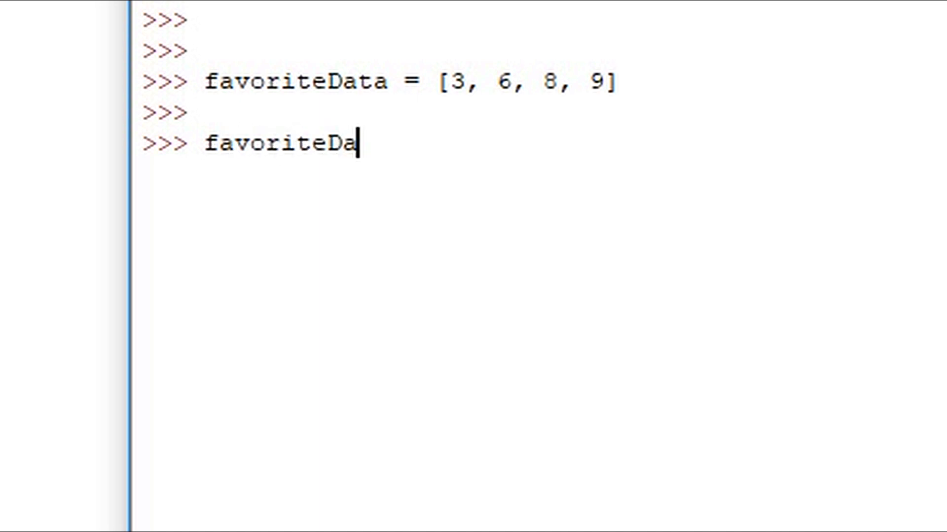
text(ta)
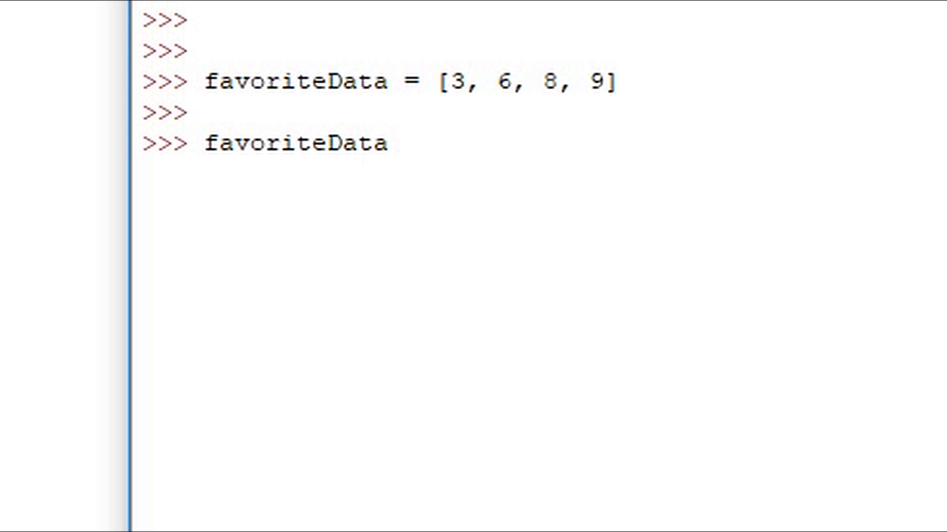
text([)
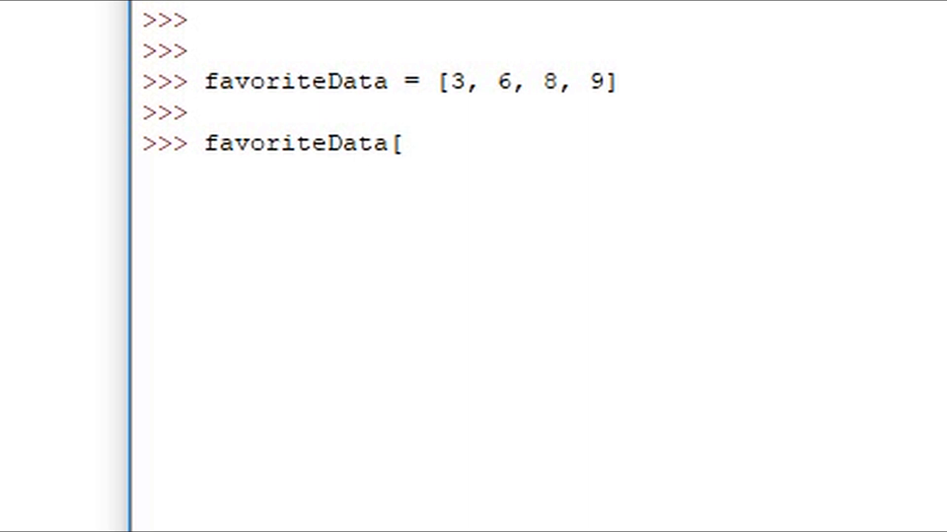
text(-1])
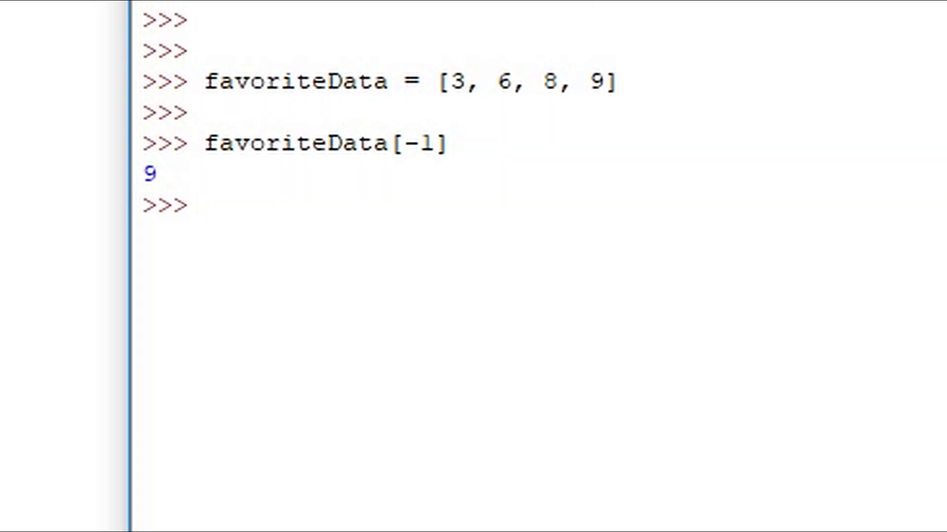
text(favoriteData[-2])
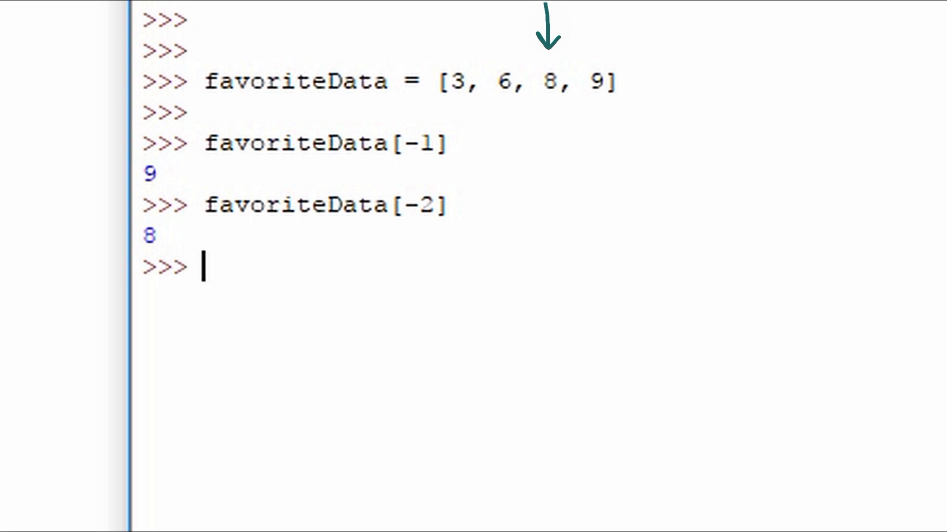
text(favoriteData[-1])
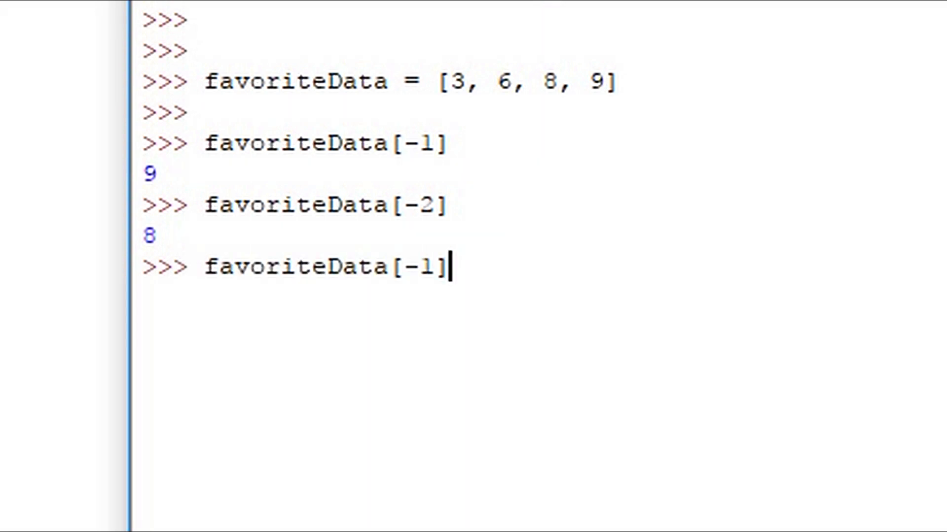
key(Backspace)
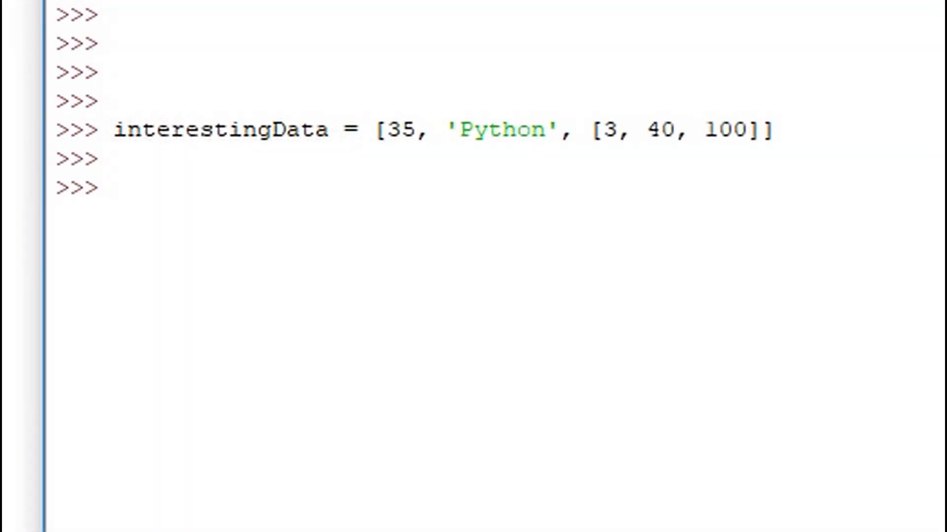
Look up interestingData[0], returning 35.
text(in)
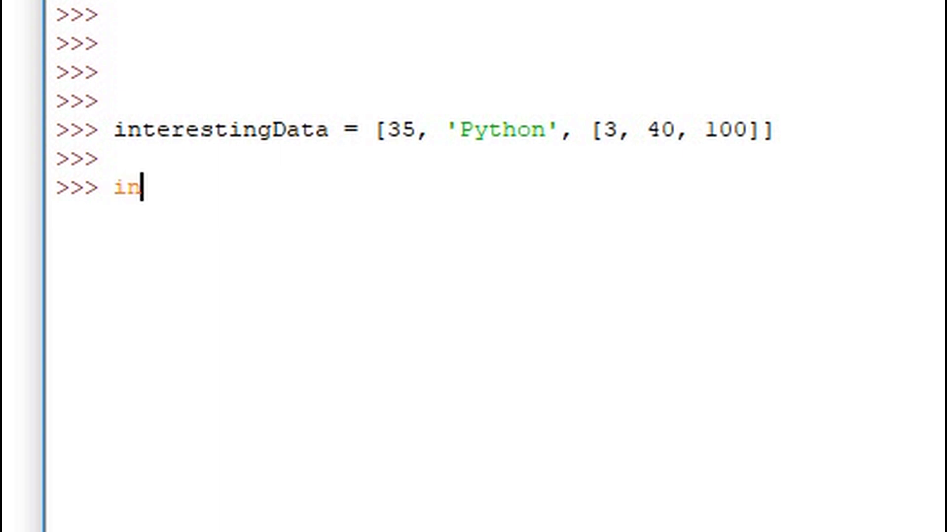
text(ere)
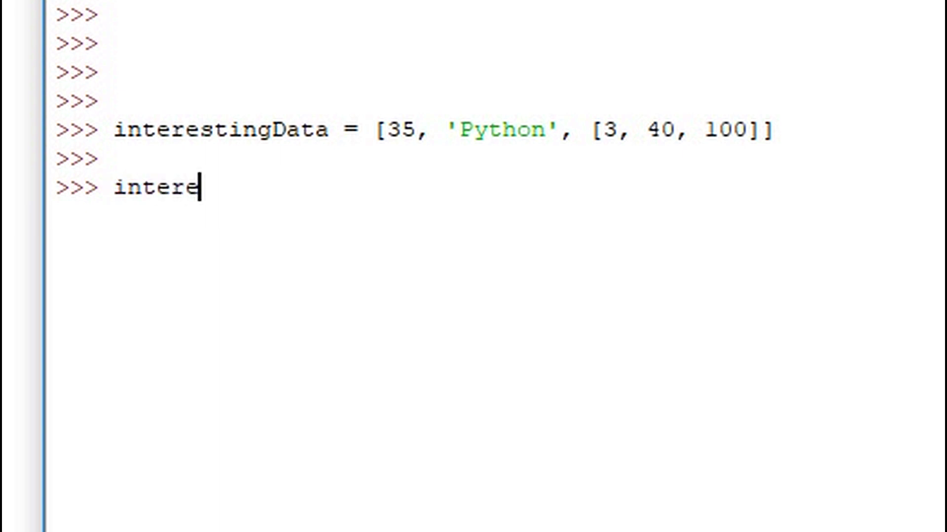
text(stingDa)
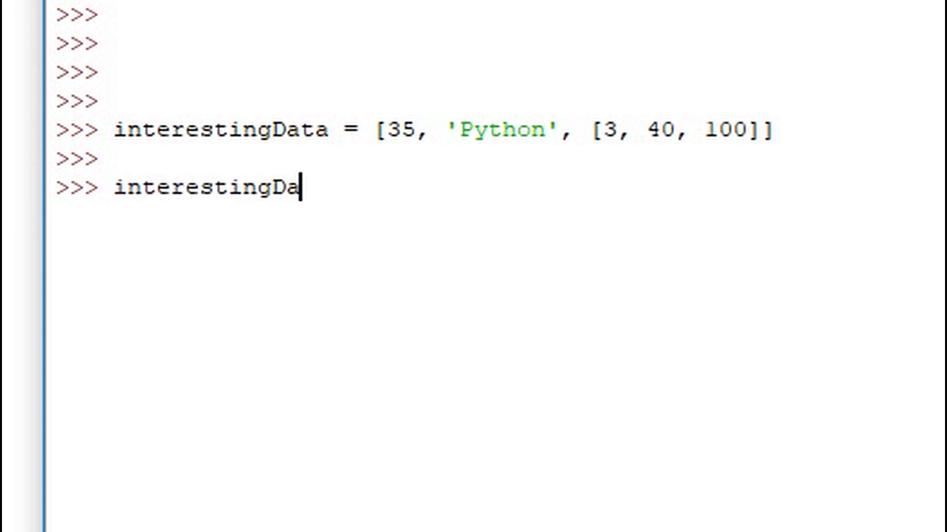
text(ta)
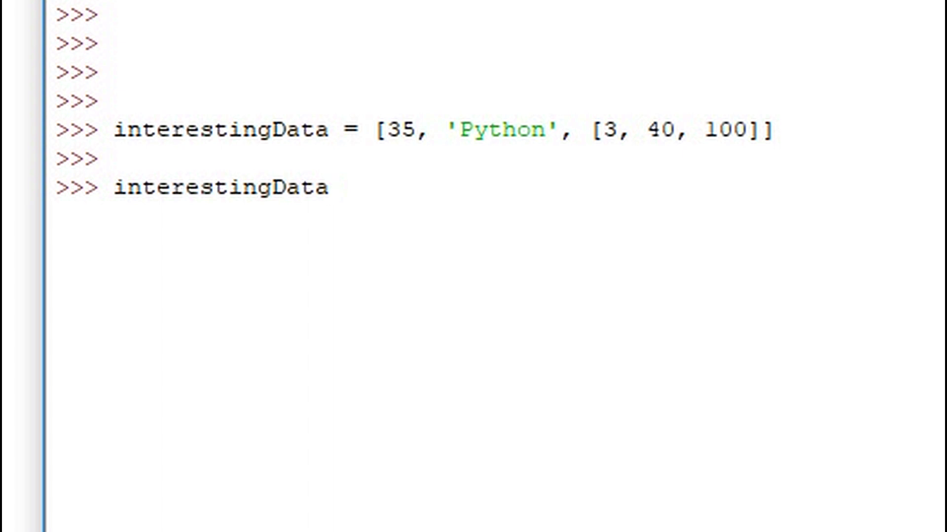
text([)
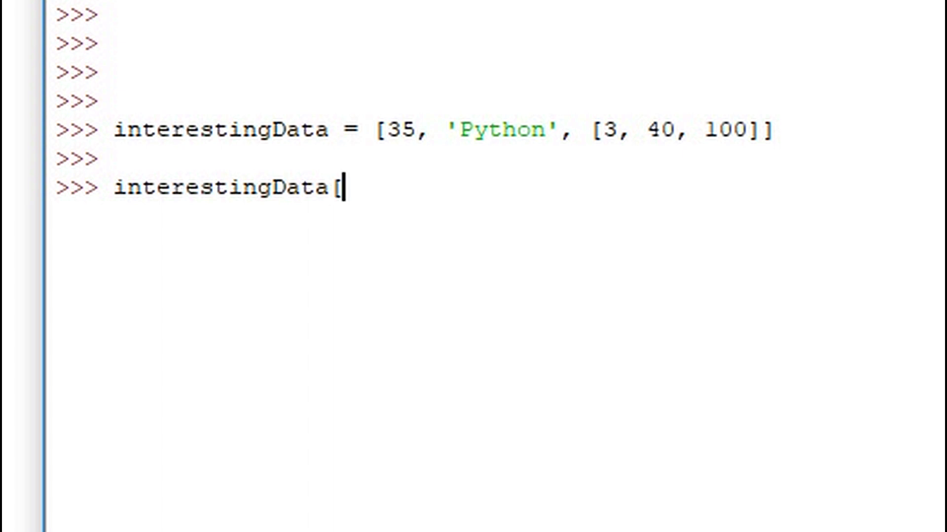
text(0])
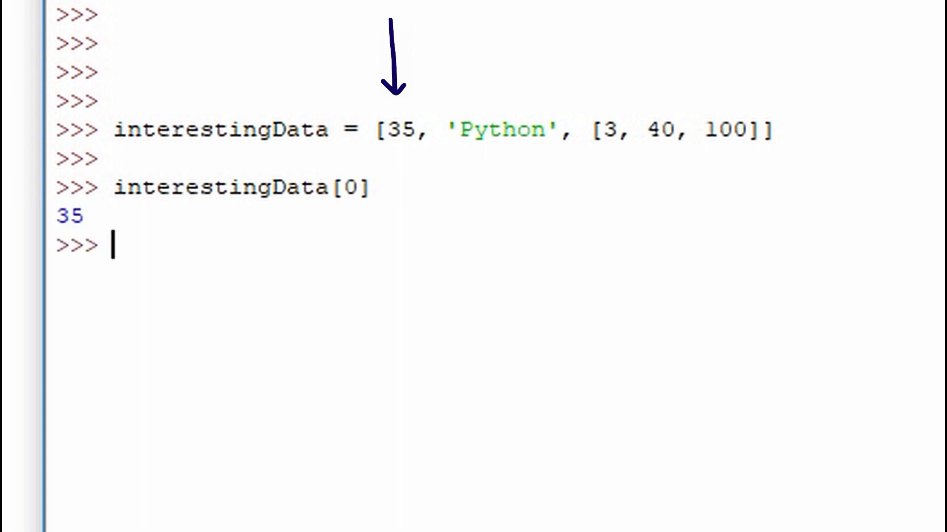
Evaluate interestingData[1] to show 'Python', then recall the lookup to edit its index.
text(interestingData)
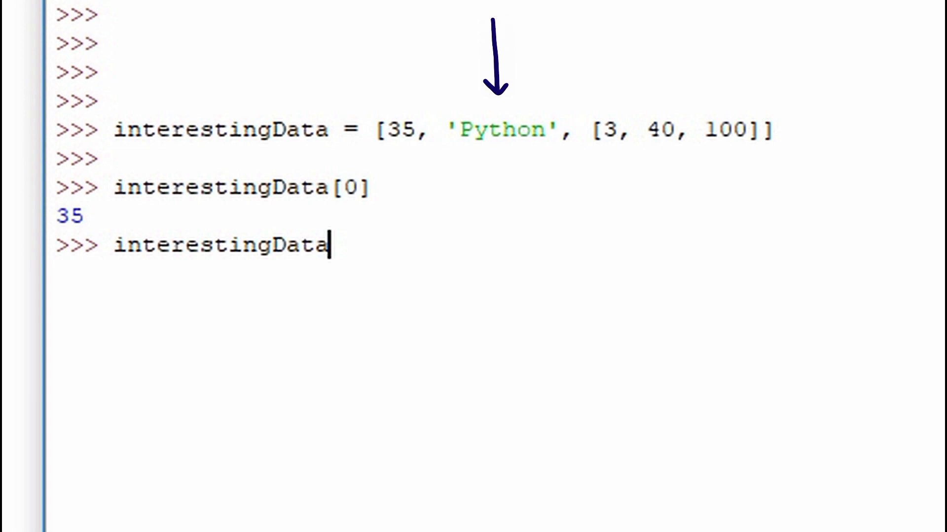
text([1])
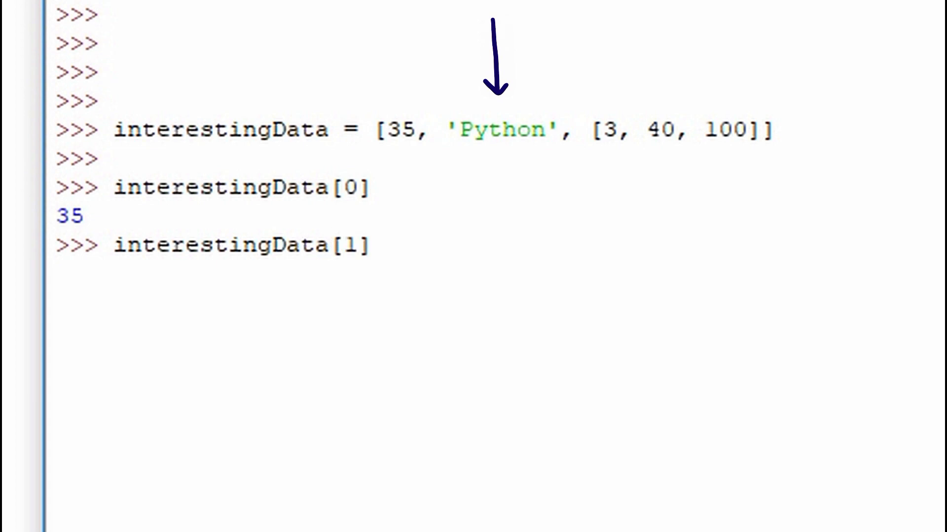
key(enter)
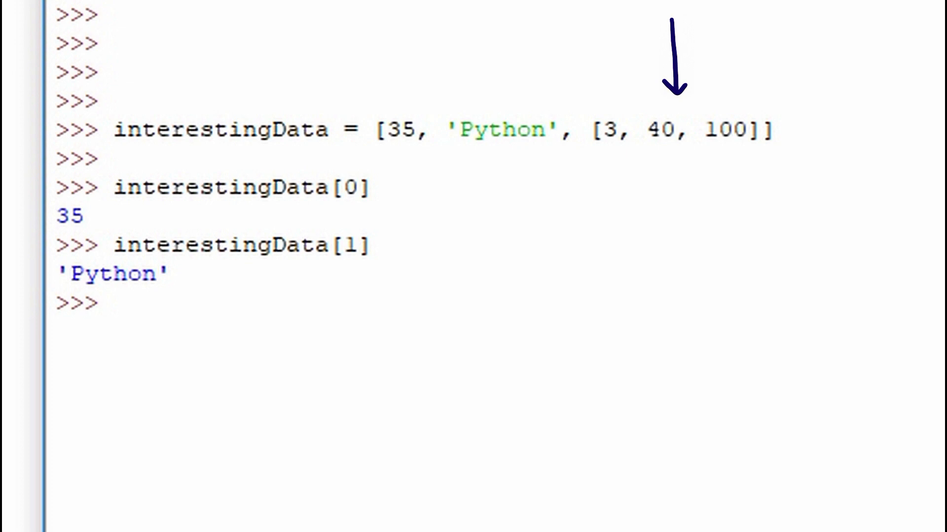
text(interestingData[0)
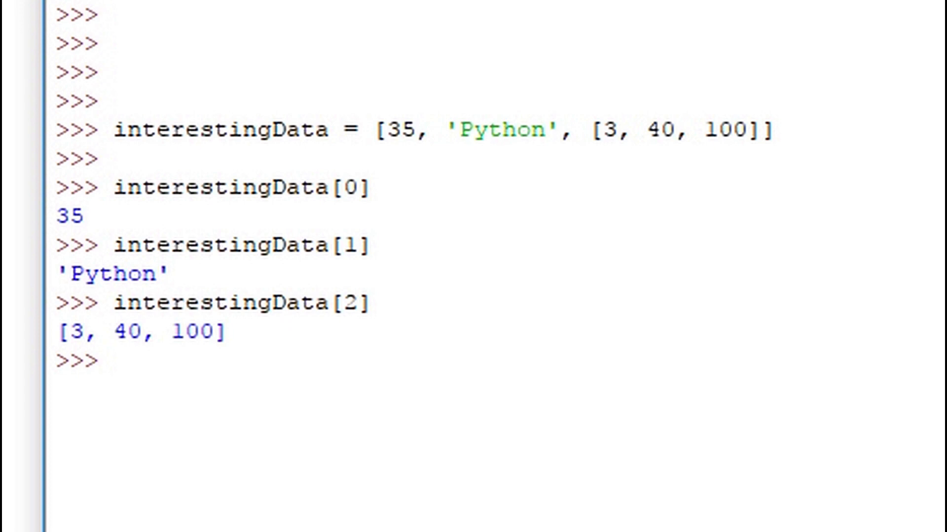
text(interestingData[0])
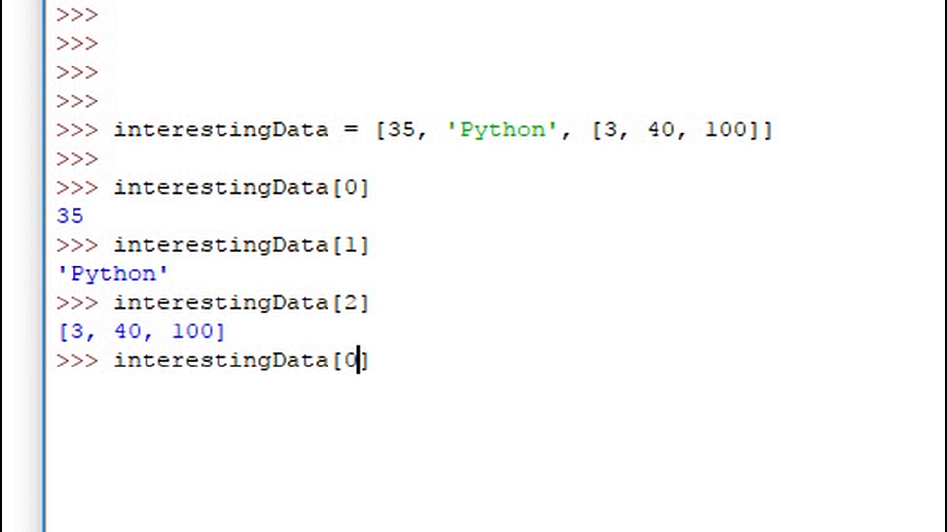
key(Backspace)
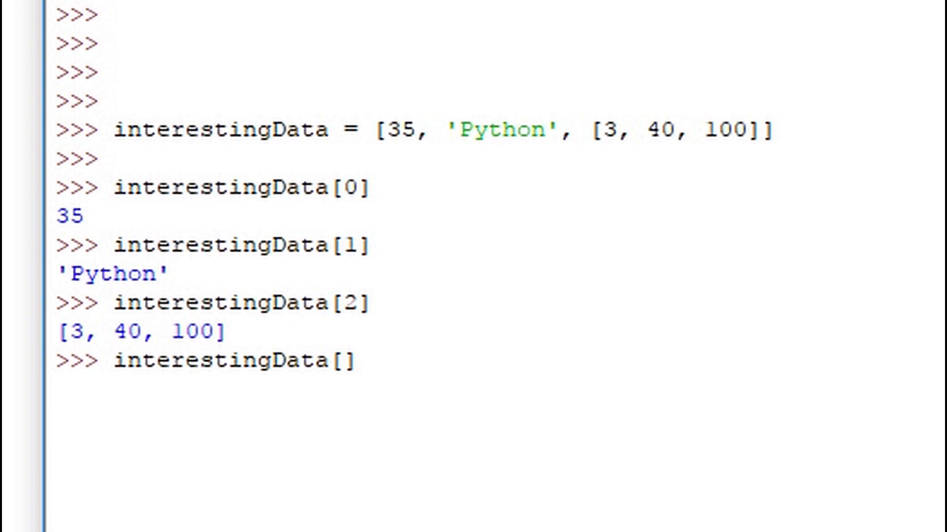
Enter interestingData[2][1] to retrieve 40 from the nested list.
text(2)
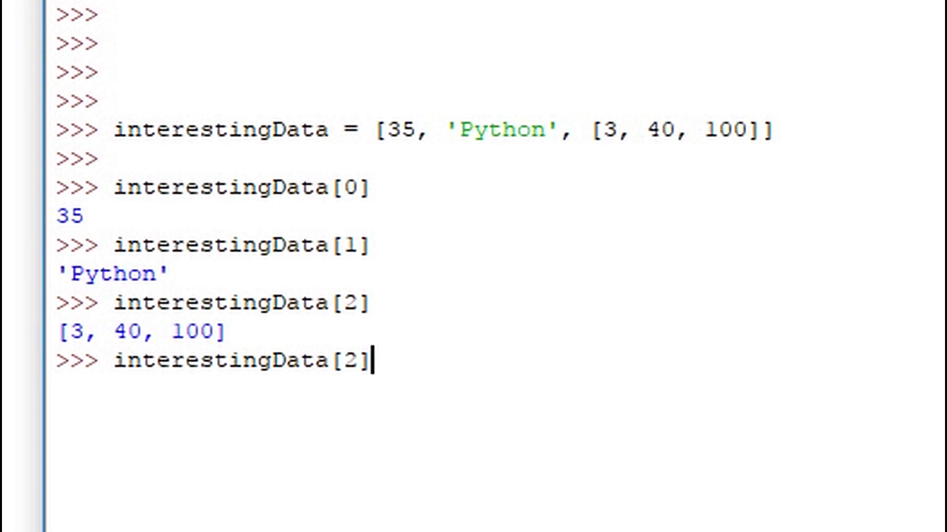
text([)
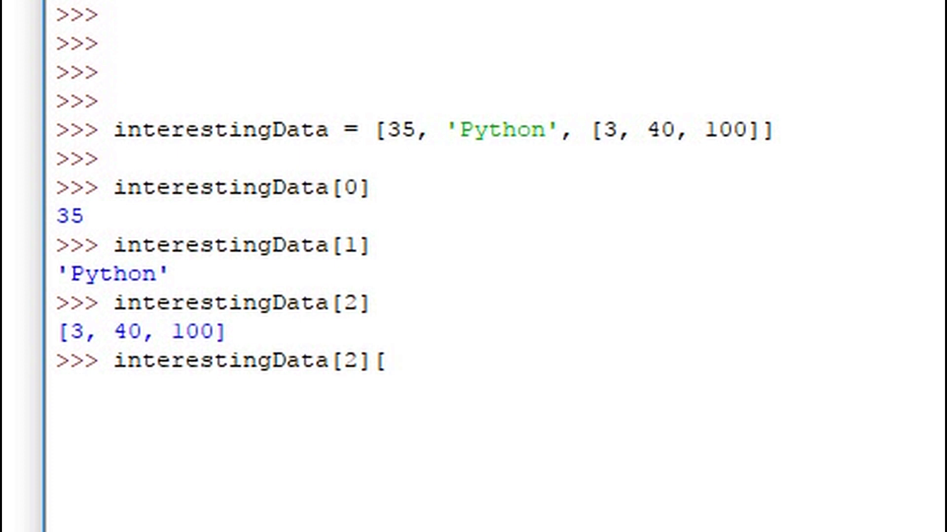
text(1])
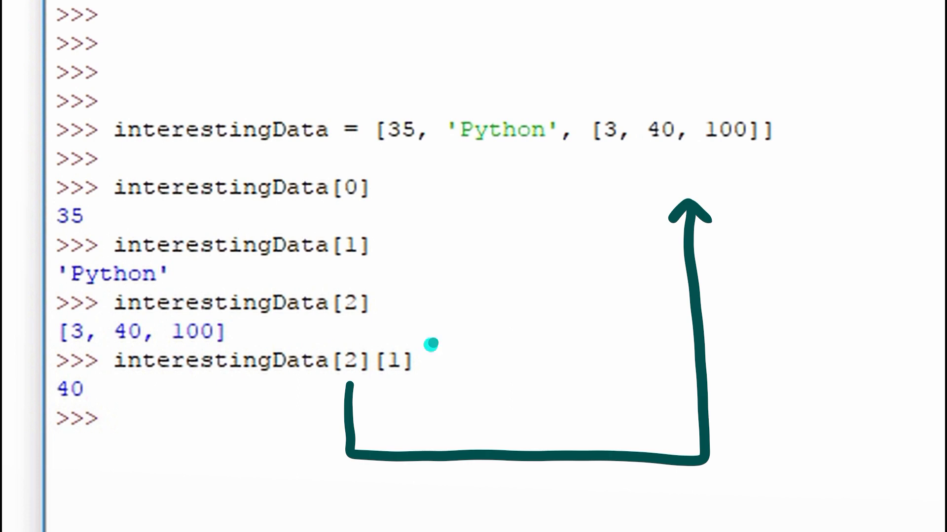
mouse_move(516, 275)
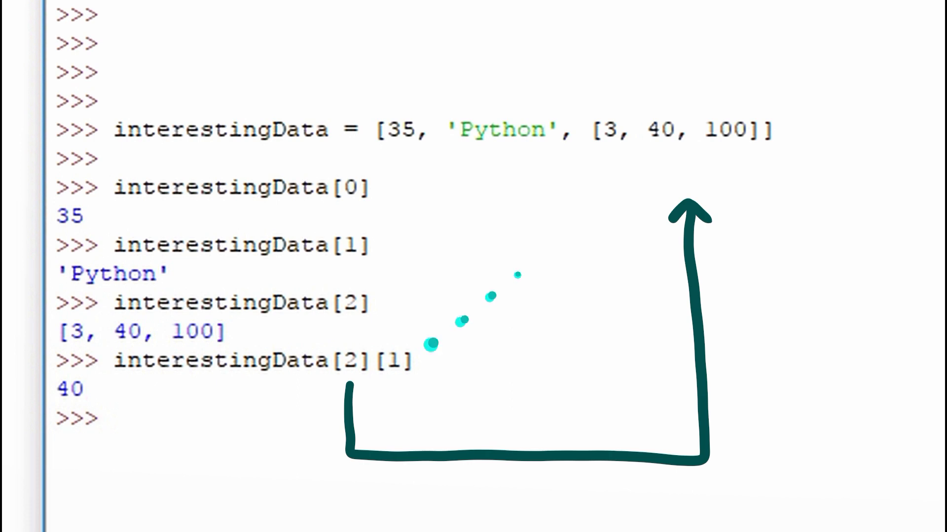